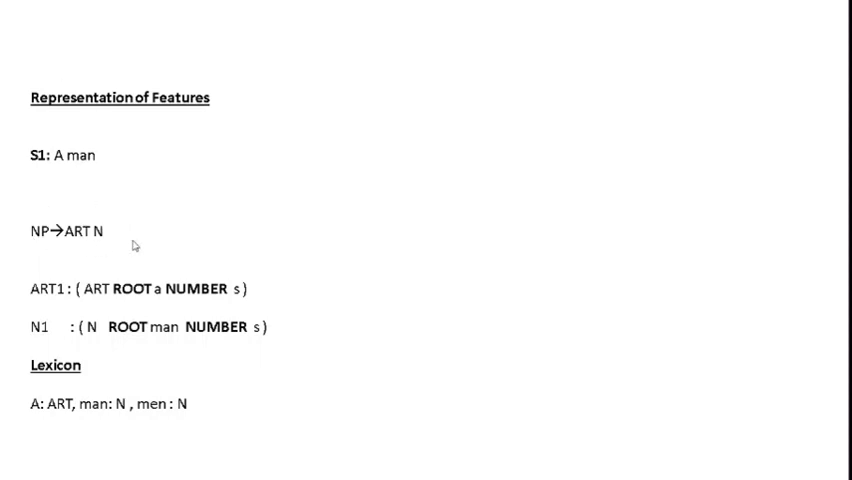
mouse_move(132, 224)
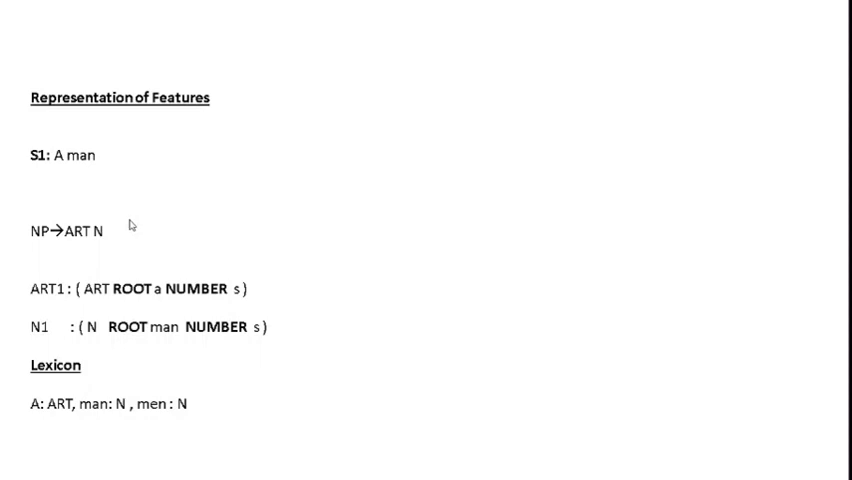
mouse_move(128, 218)
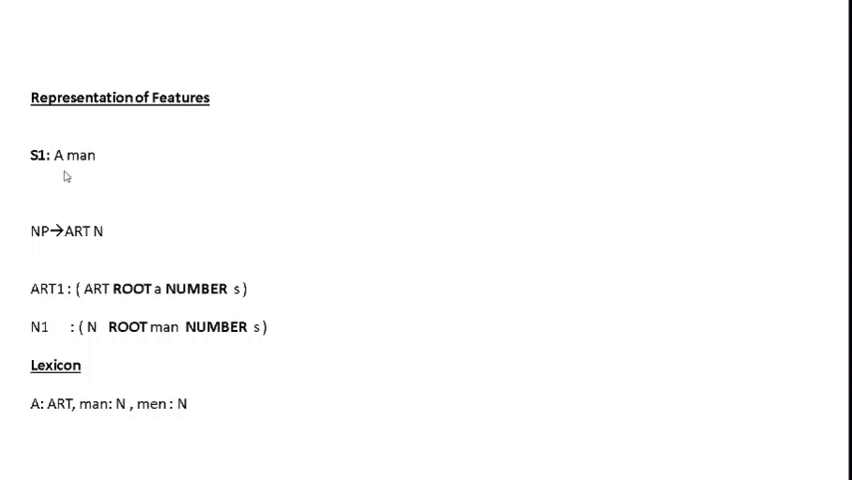
mouse_move(436, 144)
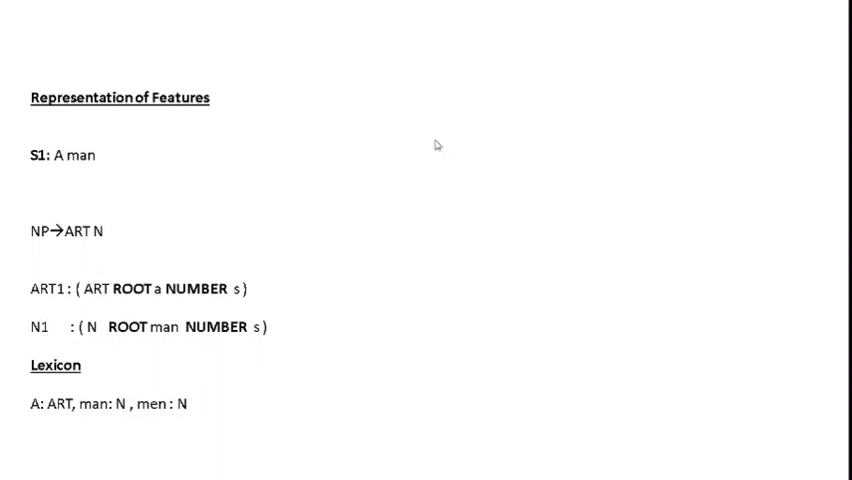
mouse_move(364, 292)
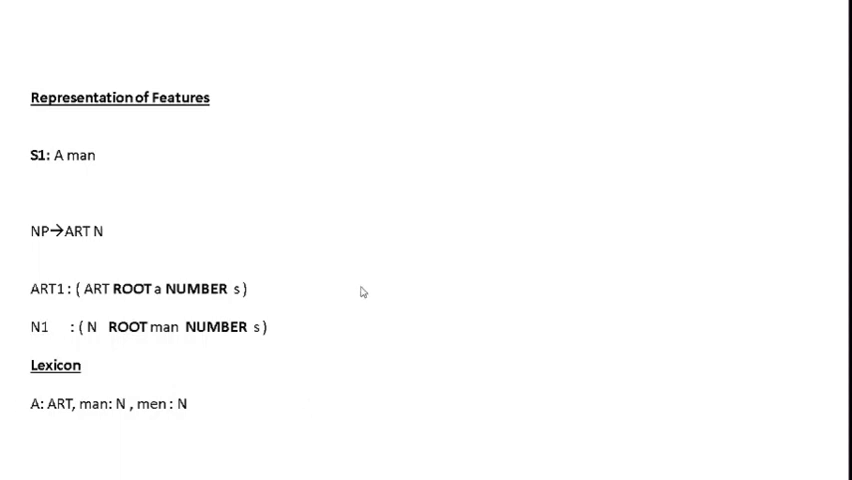